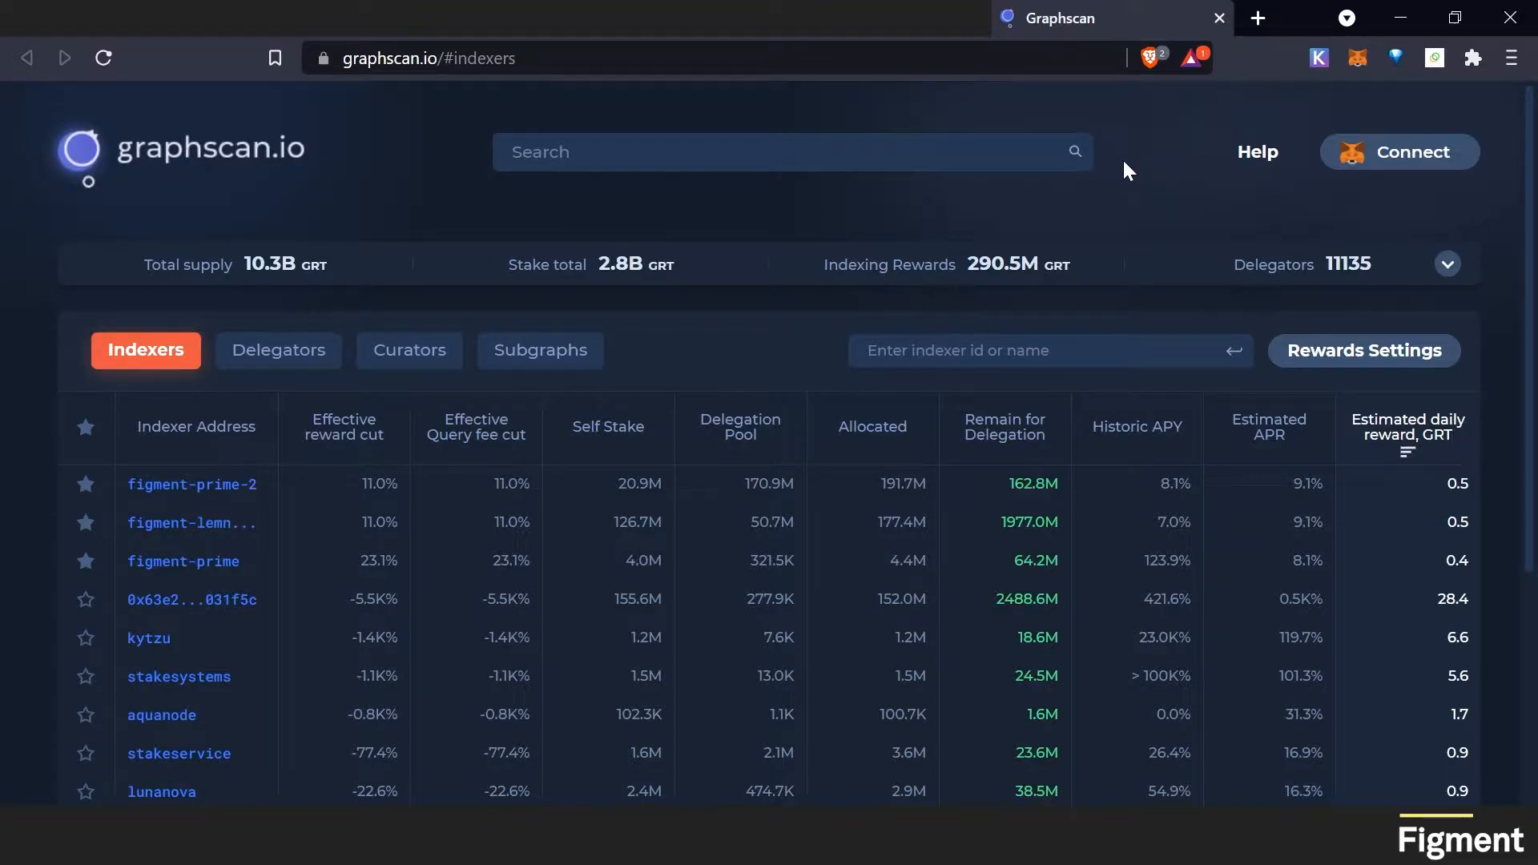
mouse_move(768, 348)
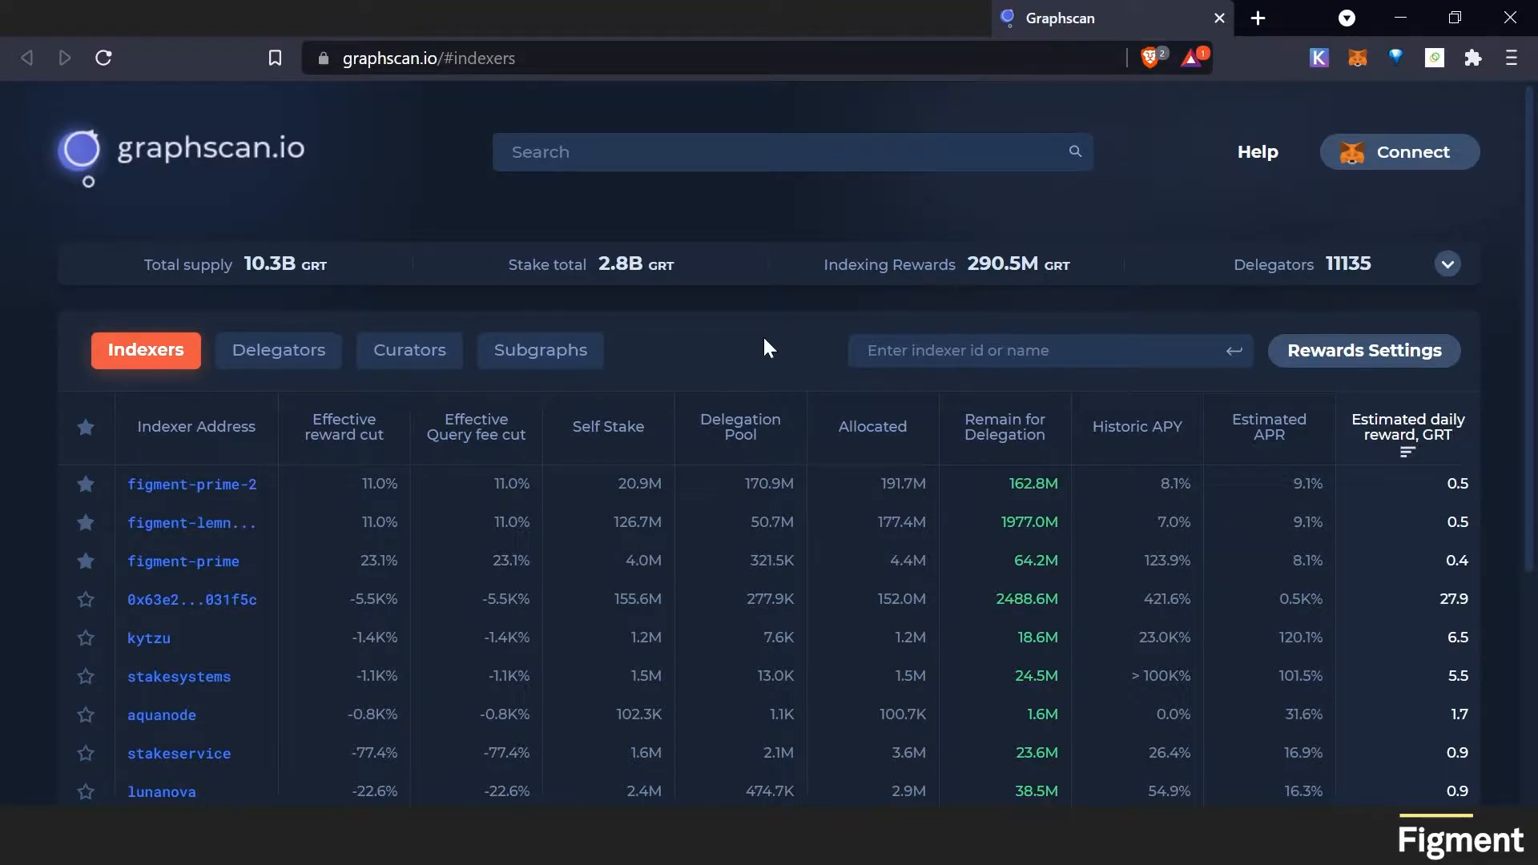
mouse_move(1437, 162)
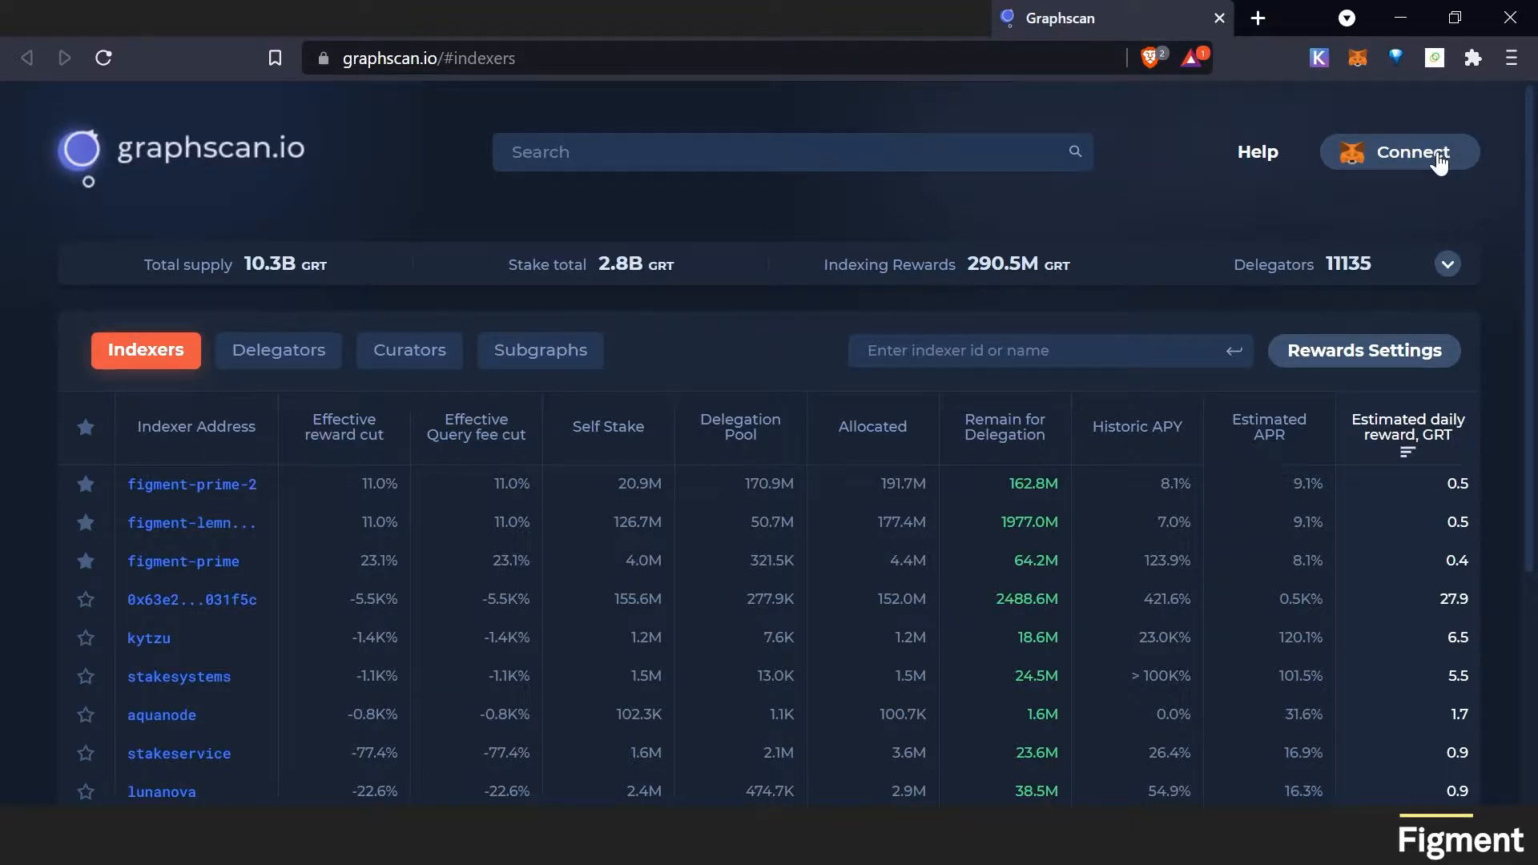
- Connect the MetaMask wallet to graphscan.io through the Connect With MetaMask popup
left_click(1398, 152)
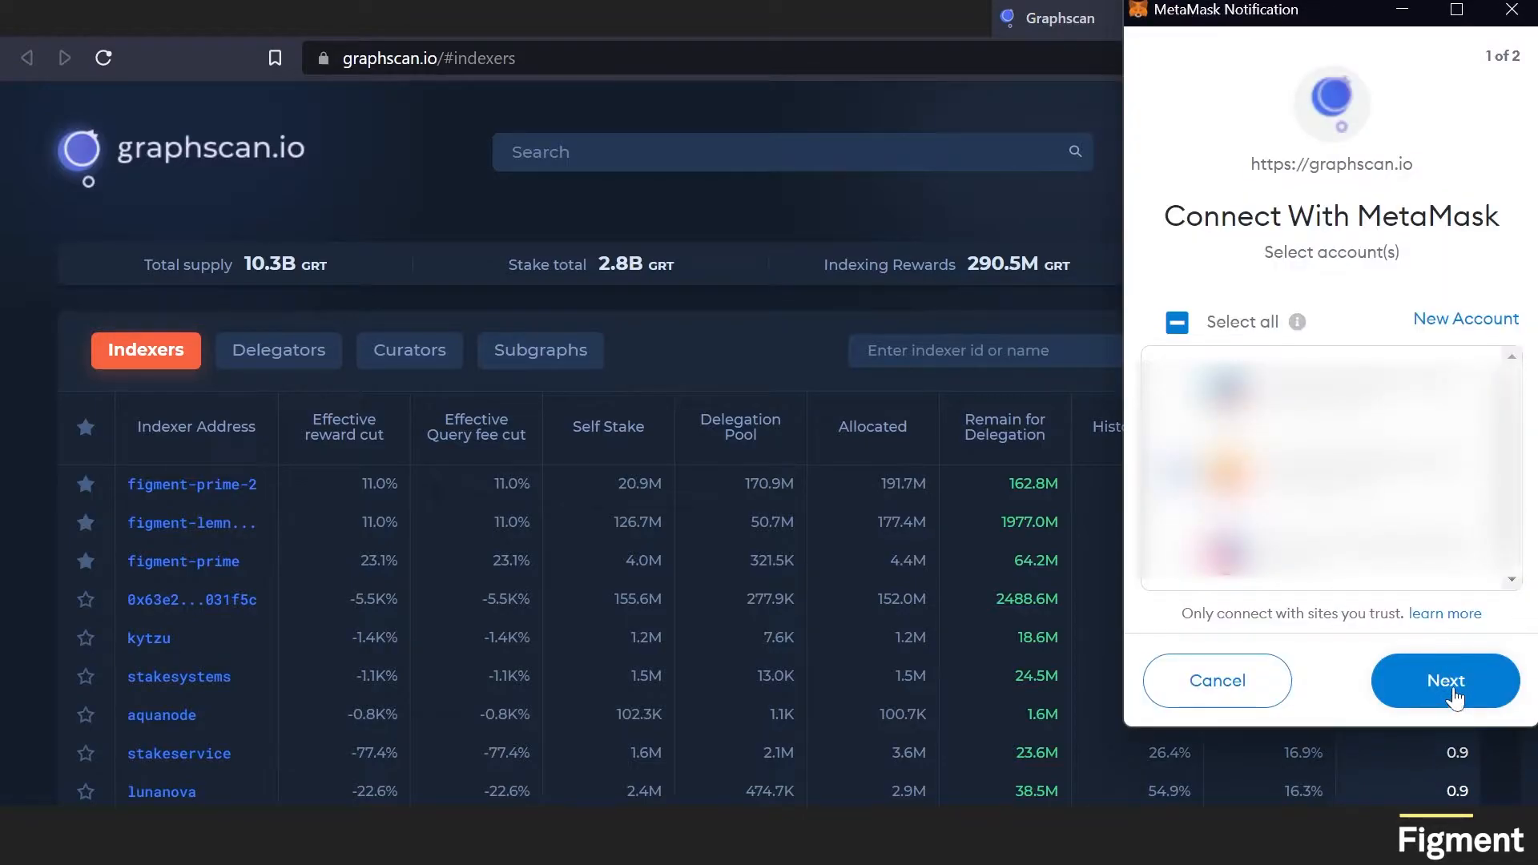
left_click(1444, 680)
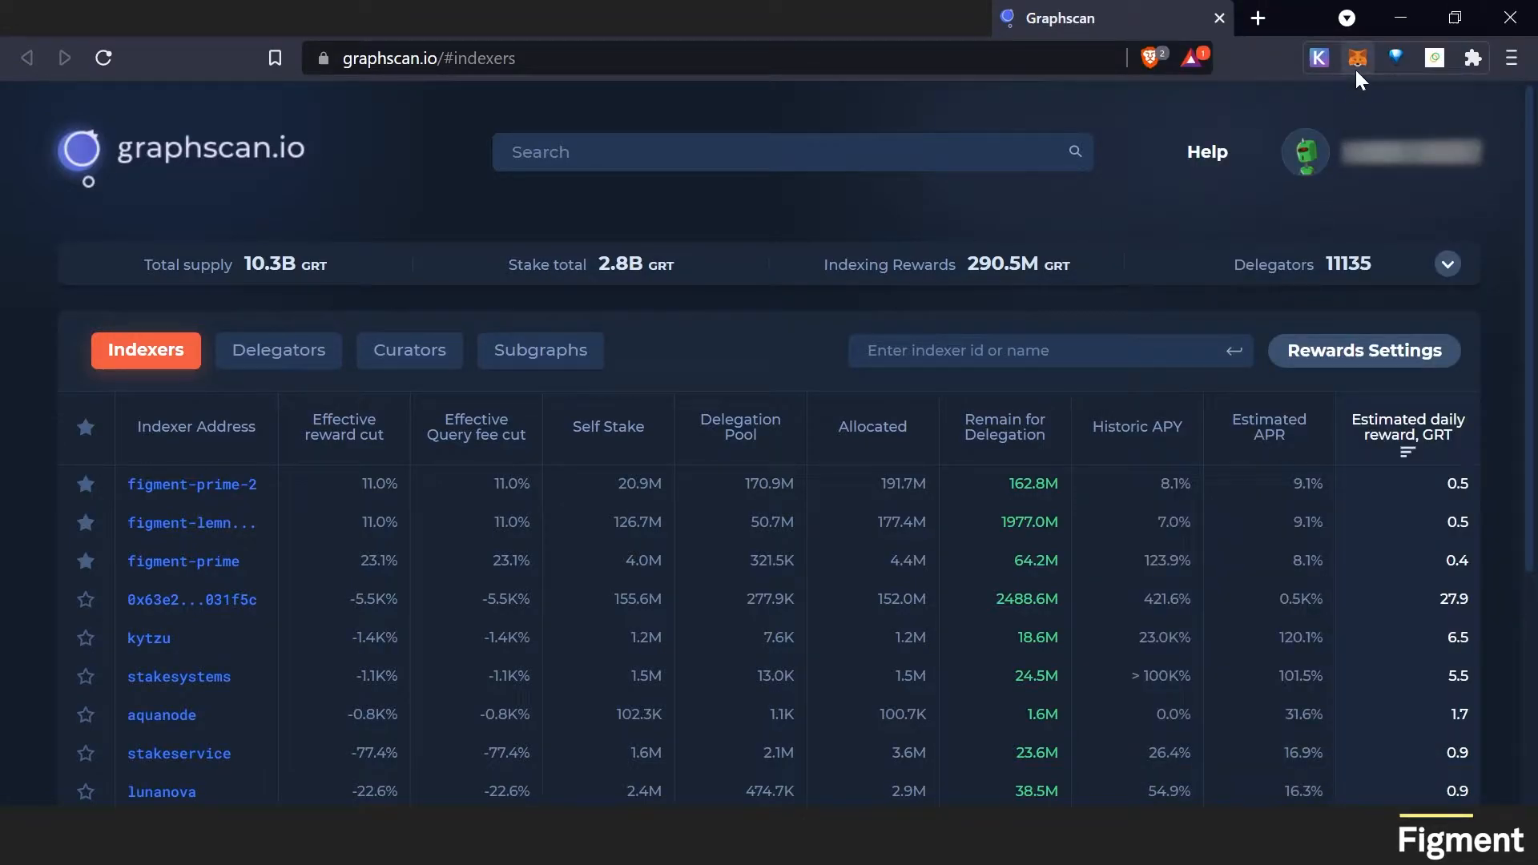
mouse_move(191, 484)
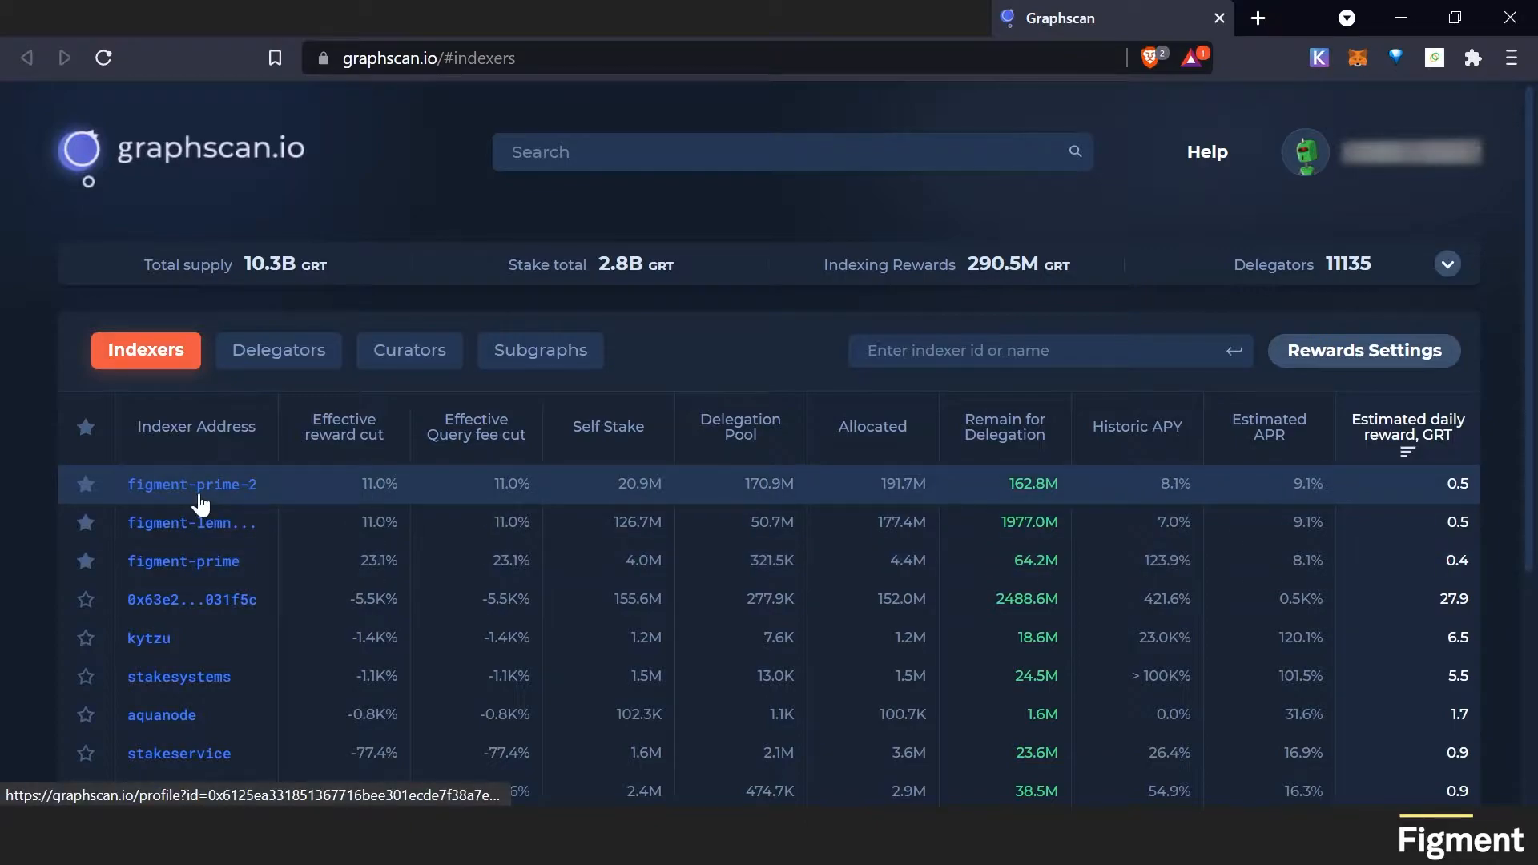
- Delegate the full 1,988 GRT balance to figment-prime-2 and submit the transaction
left_click(192, 484)
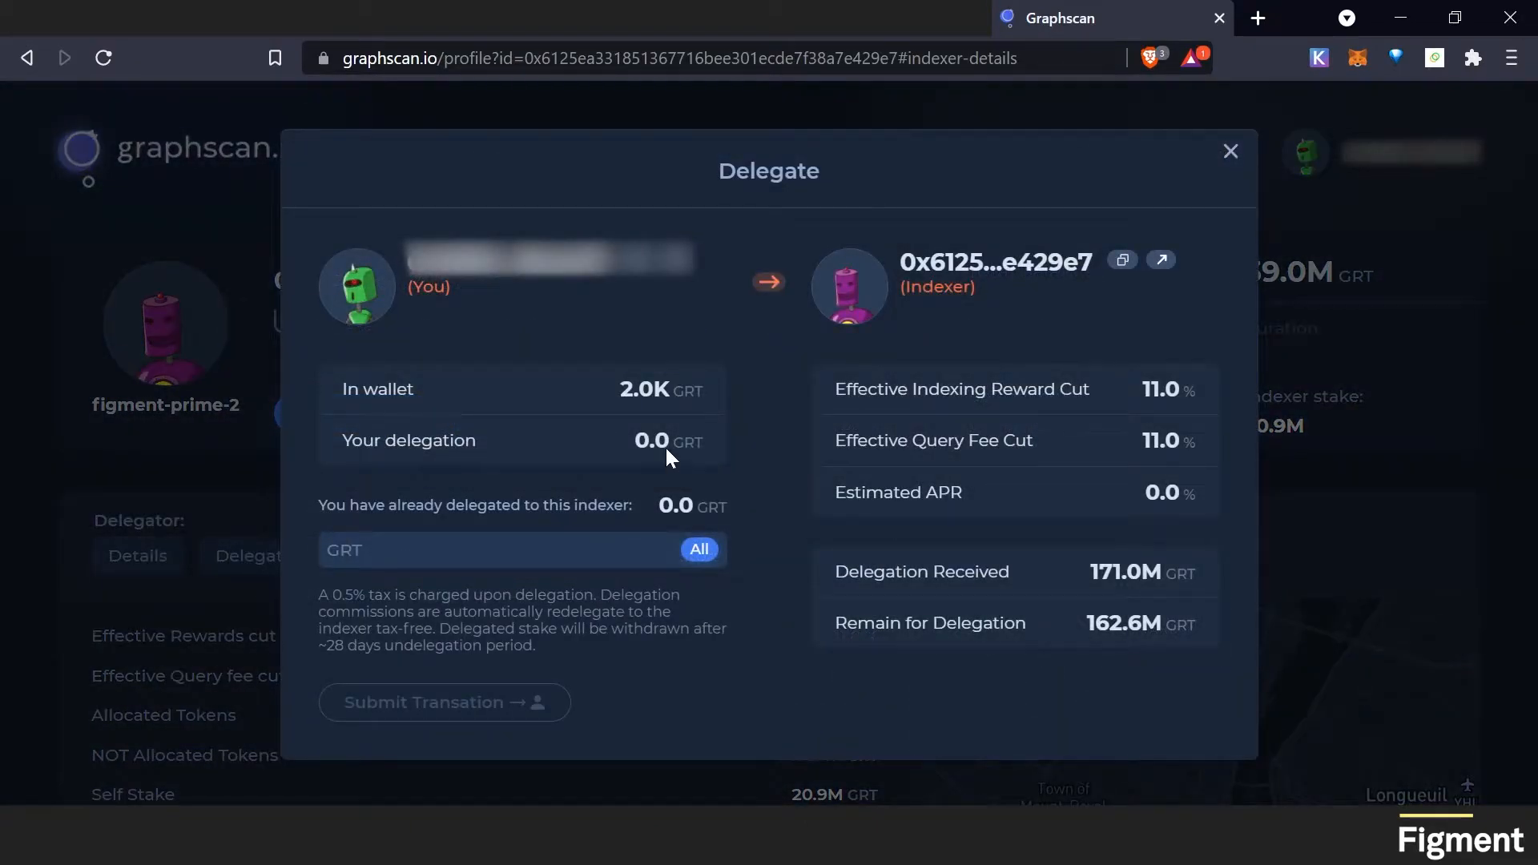
left_click(699, 550)
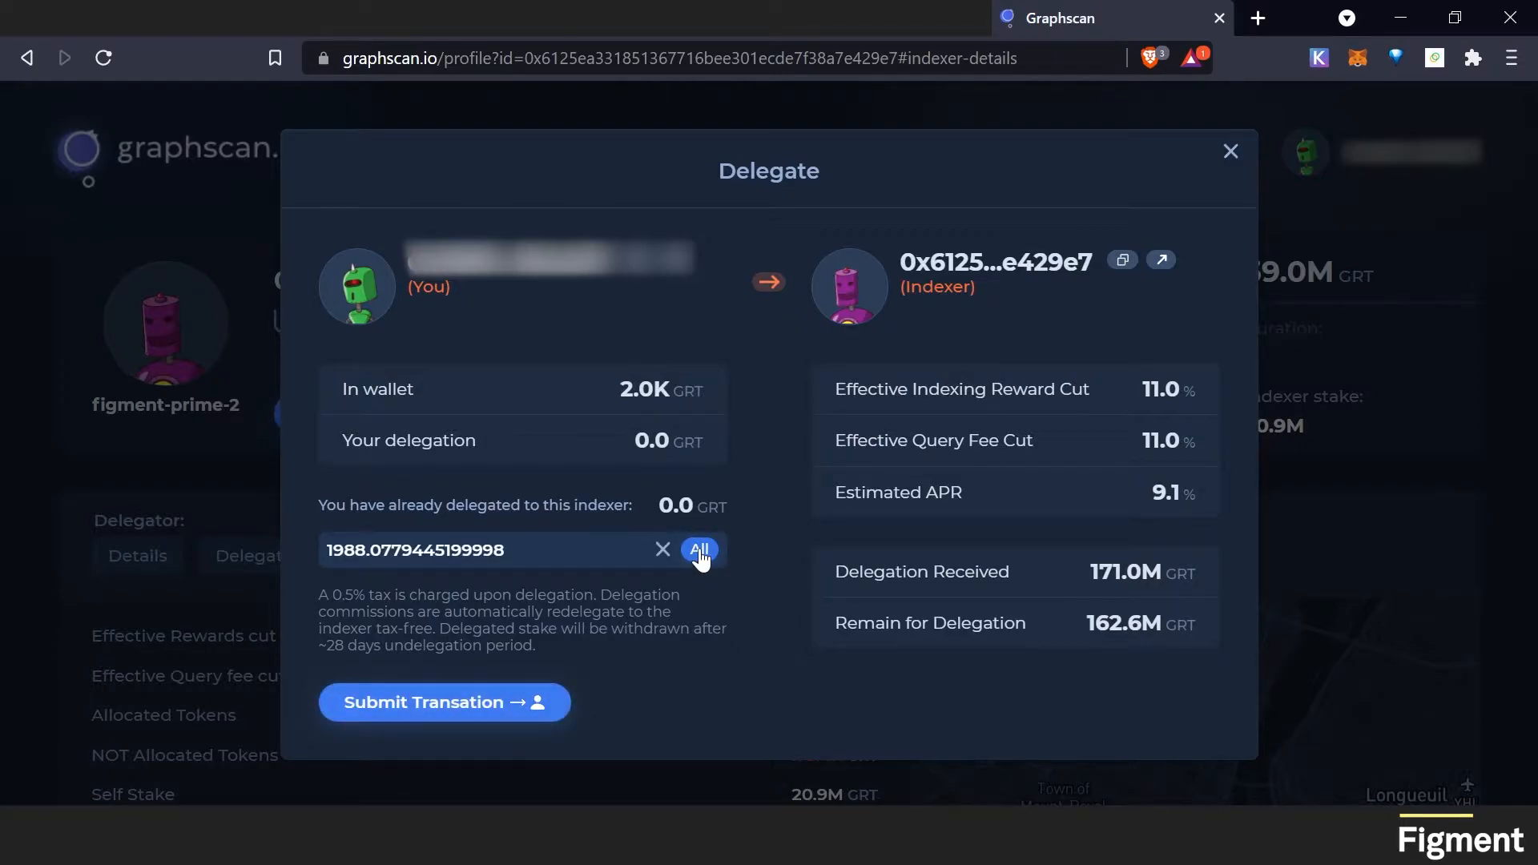
left_click(443, 702)
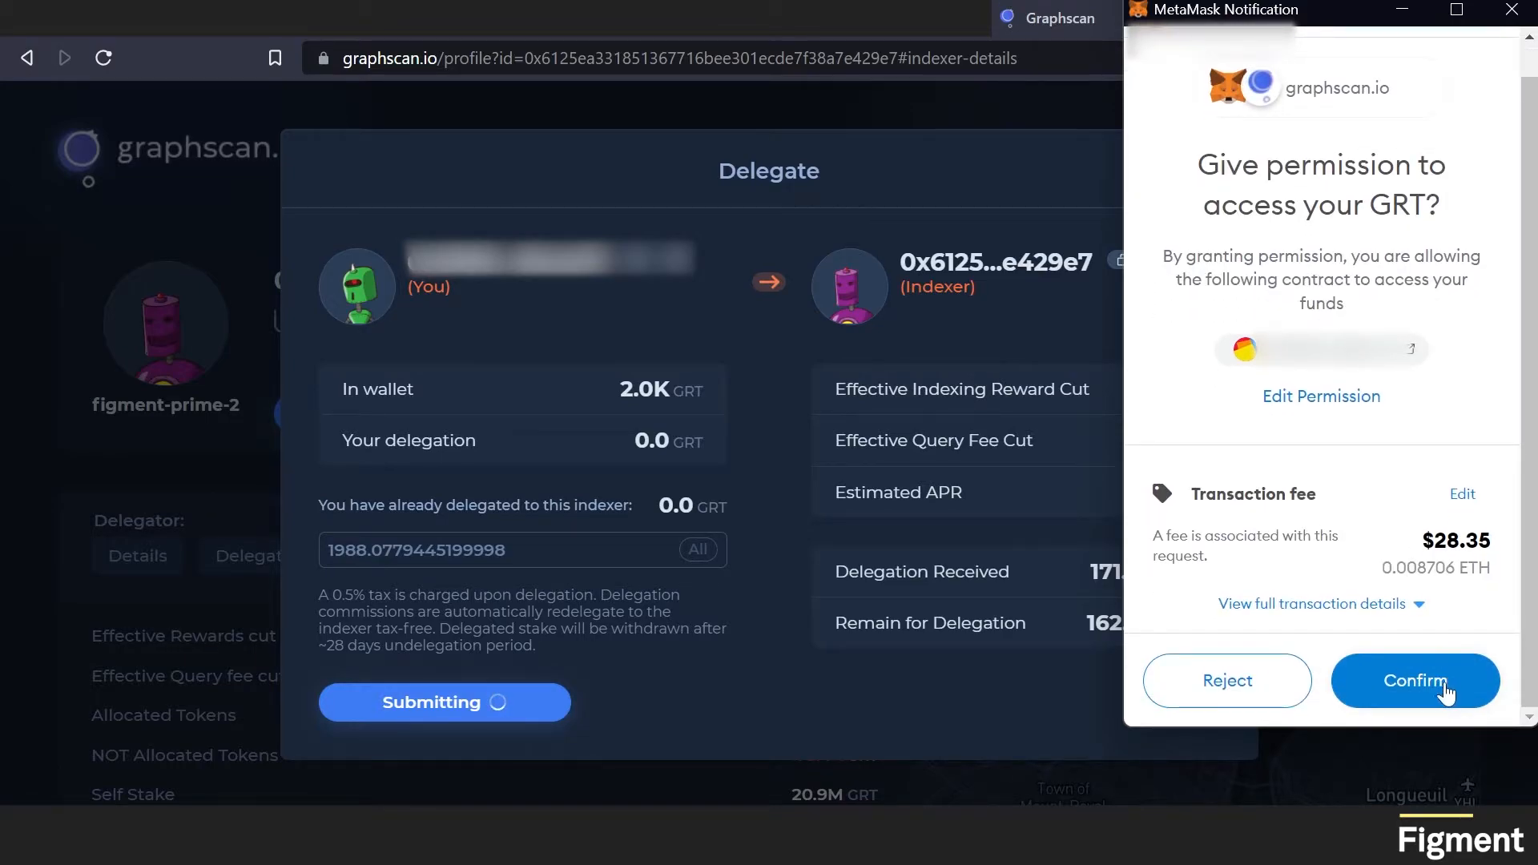
- Confirm the MetaMask request giving graphscan.io permission to access your GRT
left_click(1415, 680)
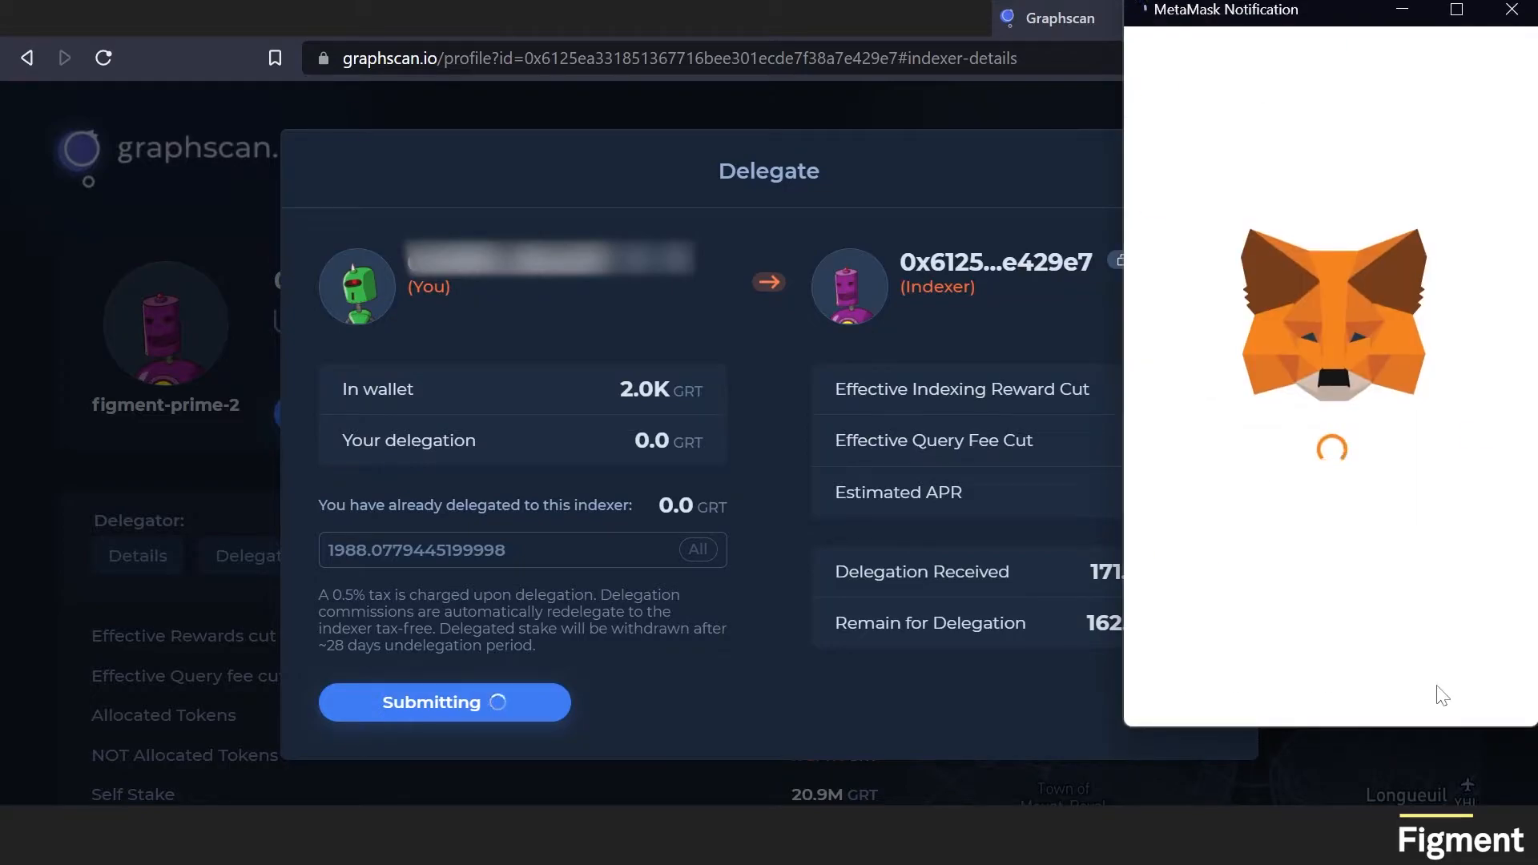